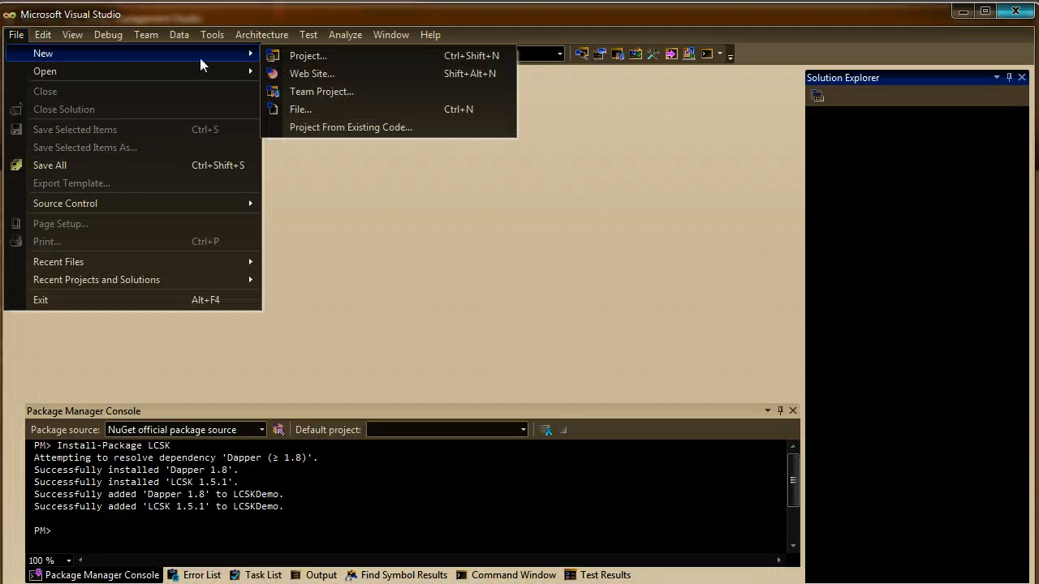
# - Create project LCSKDemo from the ASP.NET MVC 3 Web Application template as an Internet Application
pyautogui.click(307, 55)
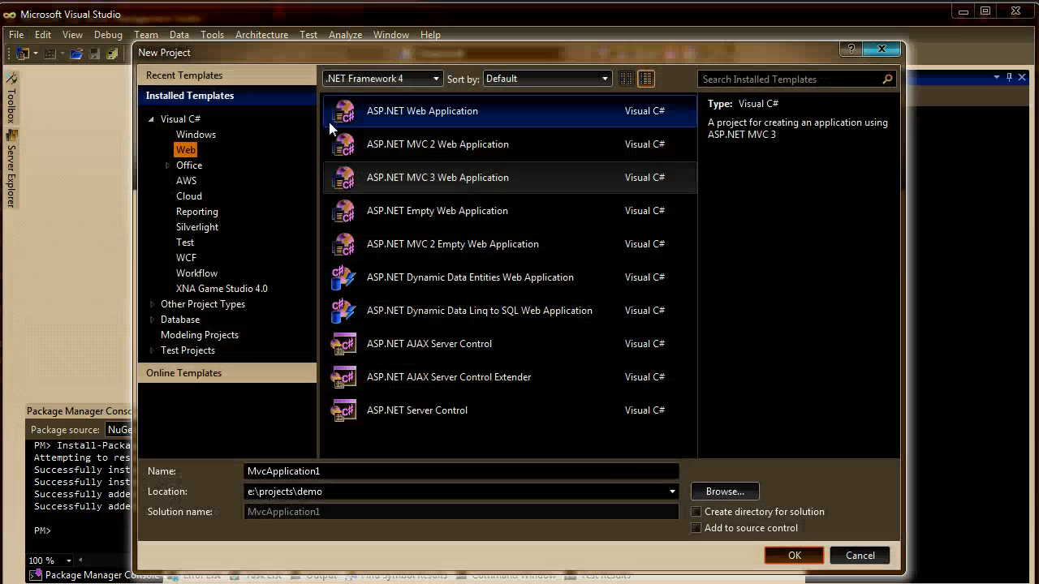
pyautogui.click(453, 178)
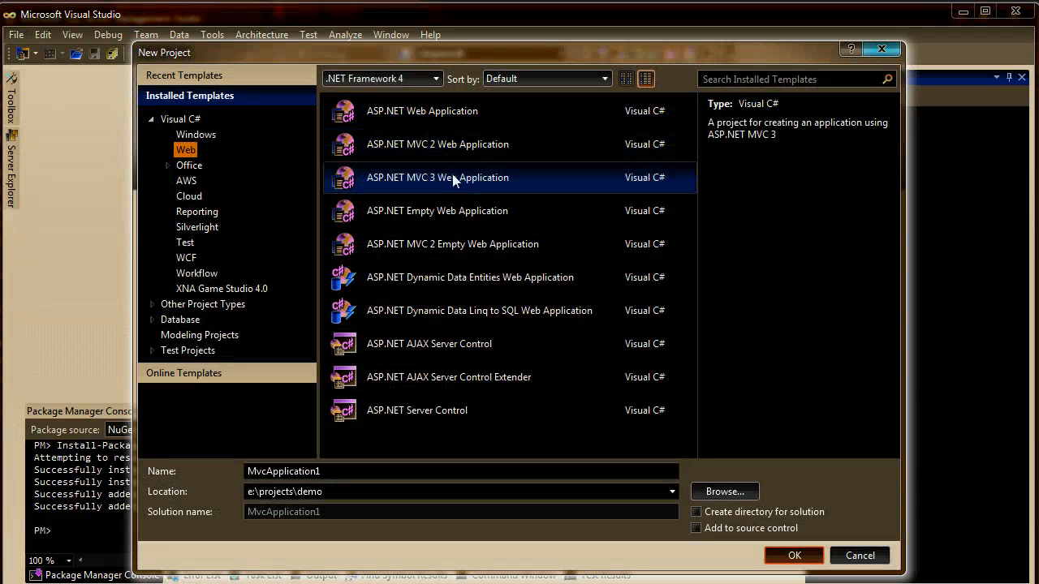
pyautogui.tripleClick(461, 471)
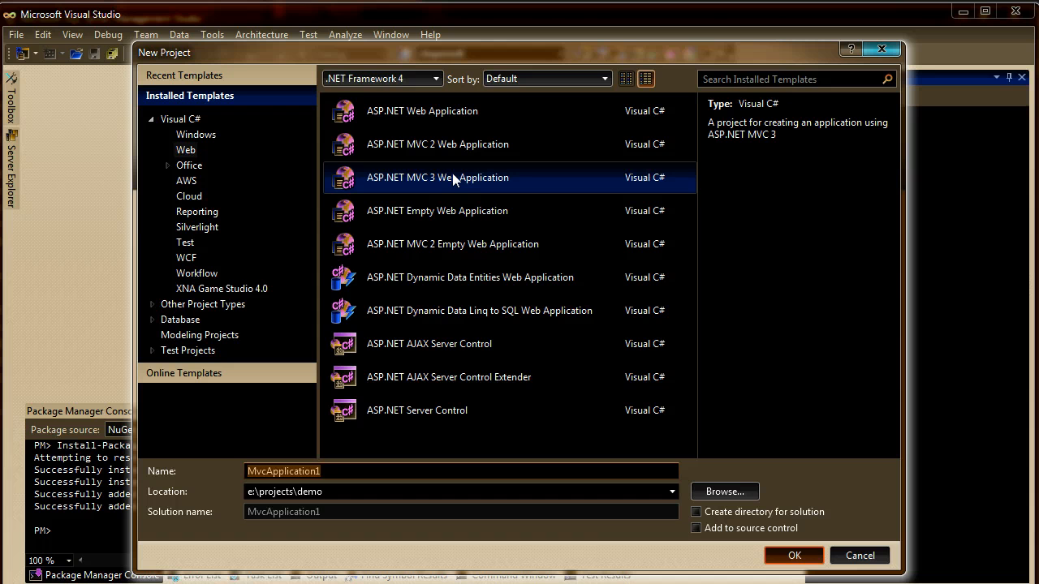
pyautogui.write('LCSKDem')
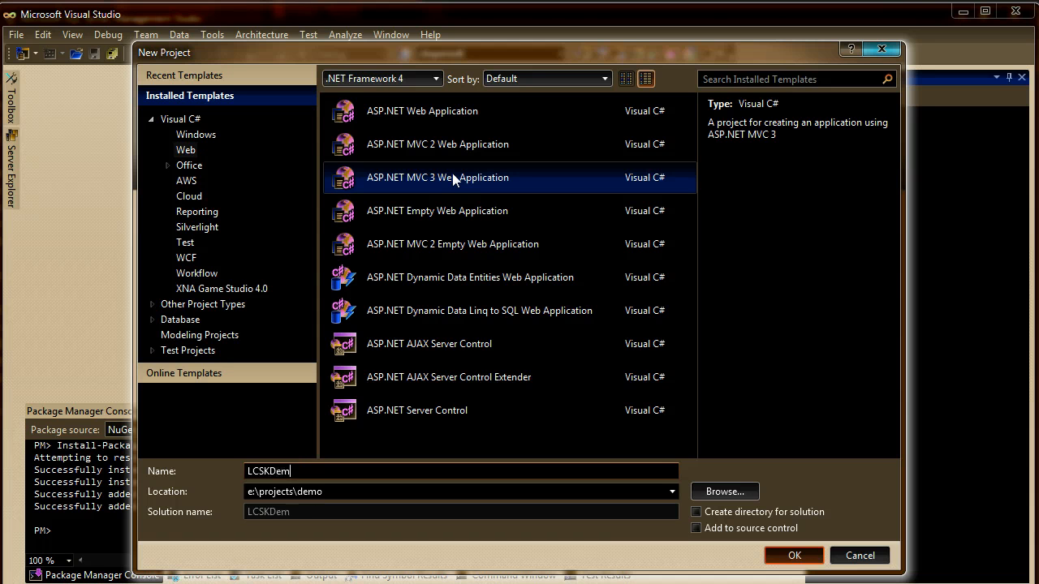
pyautogui.click(793, 555)
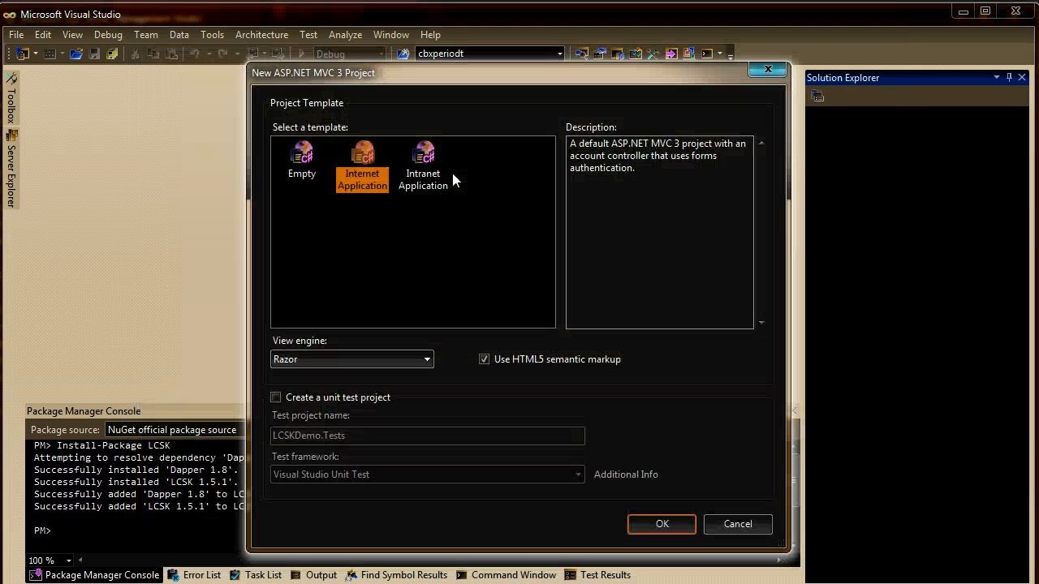
pyautogui.click(662, 523)
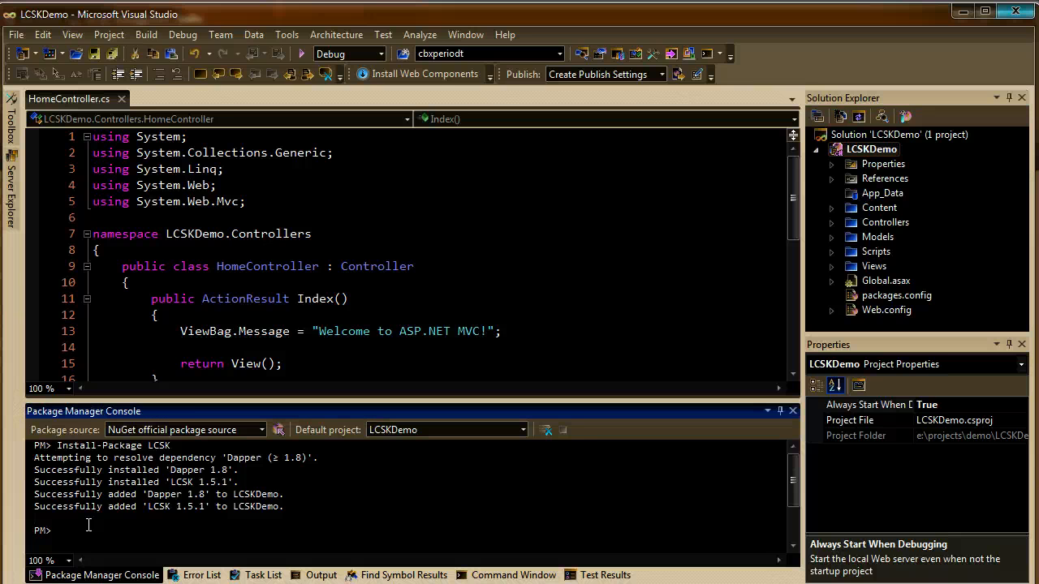
# - Run Install-Package LCSK in the Package Manager Console
pyautogui.write('Install-pac')
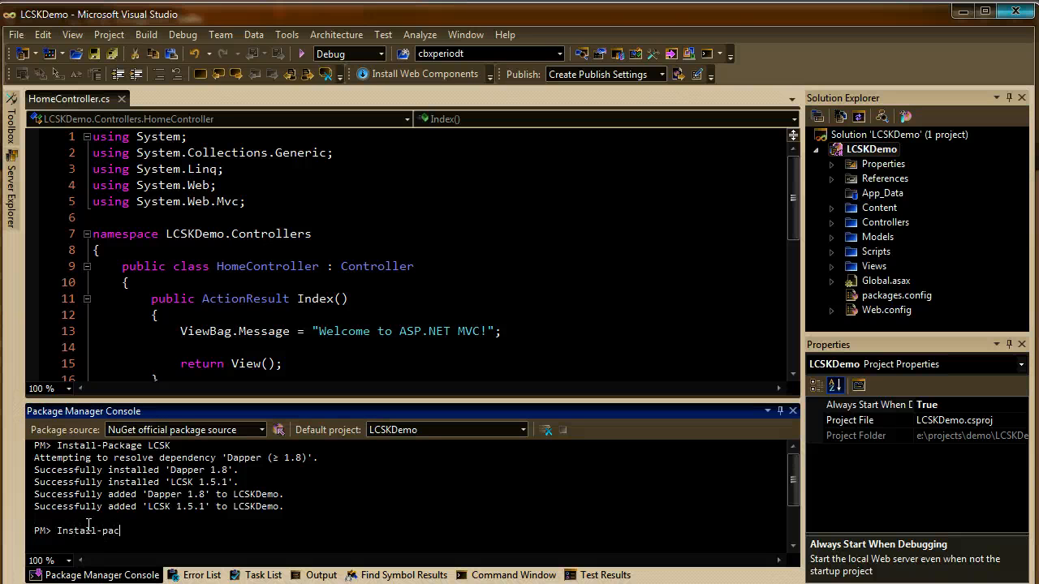
pyautogui.write('kage')
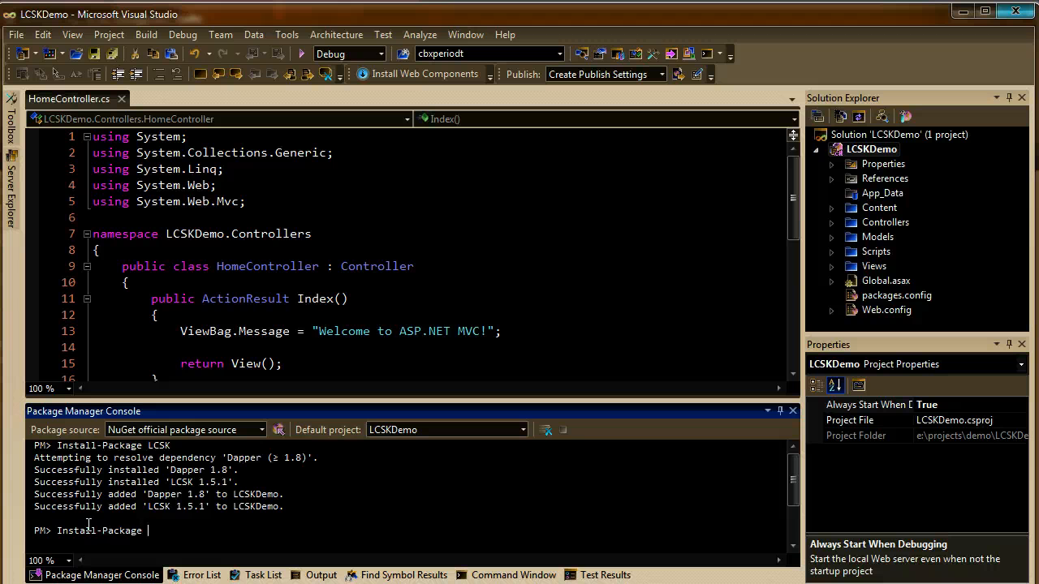
pyautogui.write('LCSK')
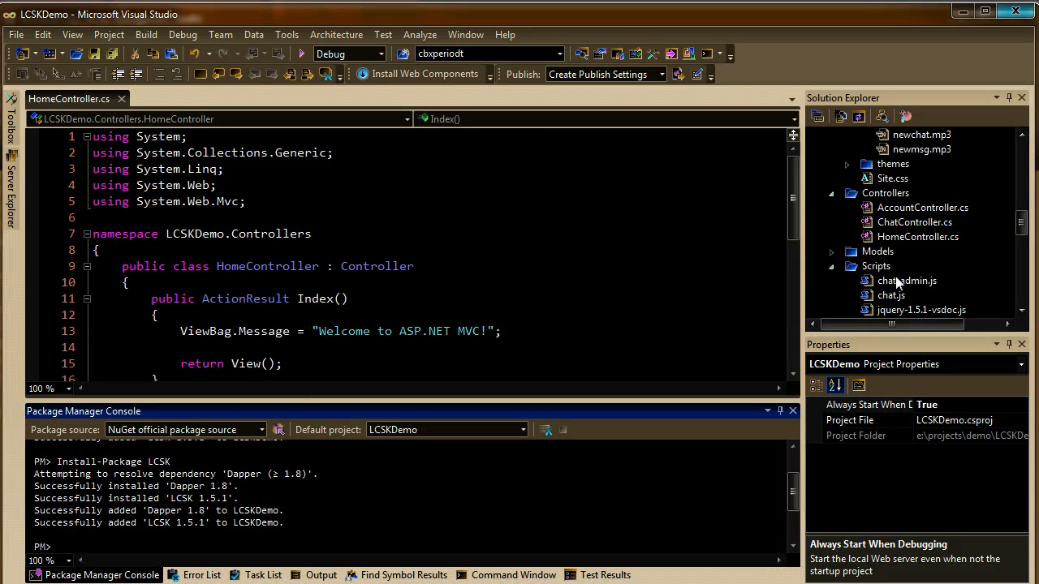
# - Open the LCSK readme instructions and Web.config, then duplicate the ApplicationServices connection string
pyautogui.click(906, 280)
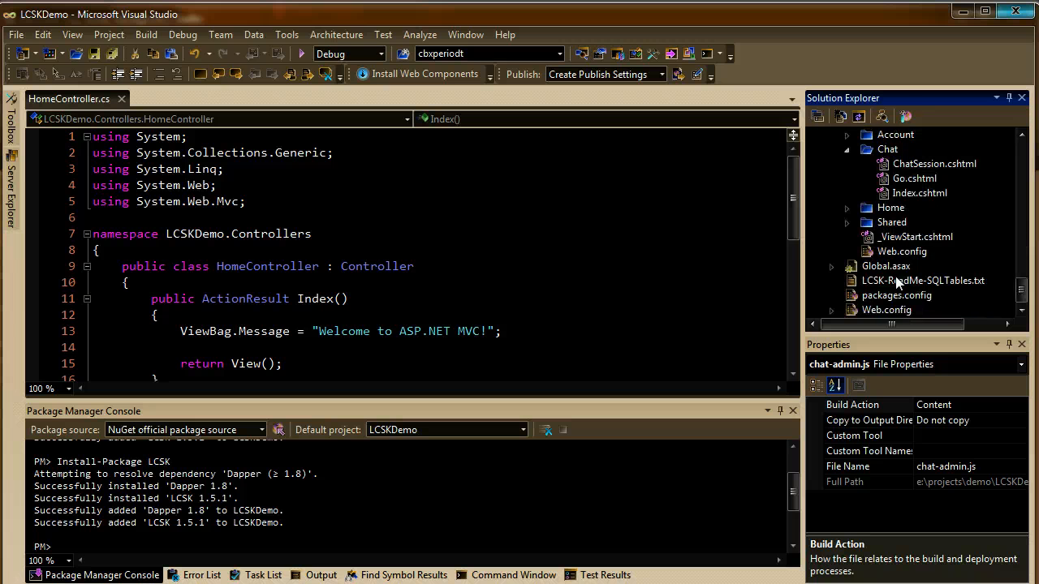
pyautogui.moveTo(905, 289)
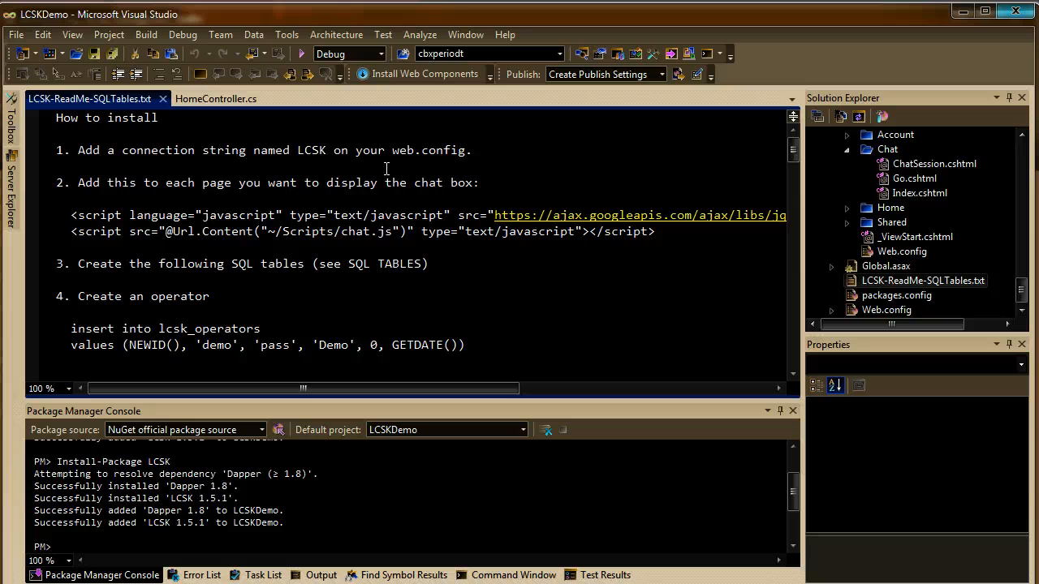
pyautogui.click(57, 150)
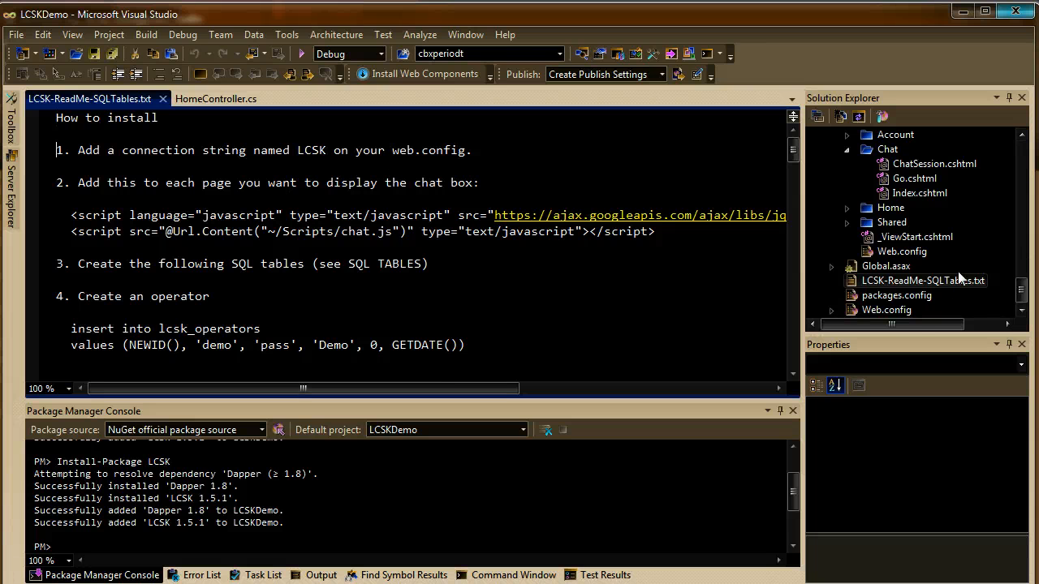
pyautogui.doubleClick(886, 310)
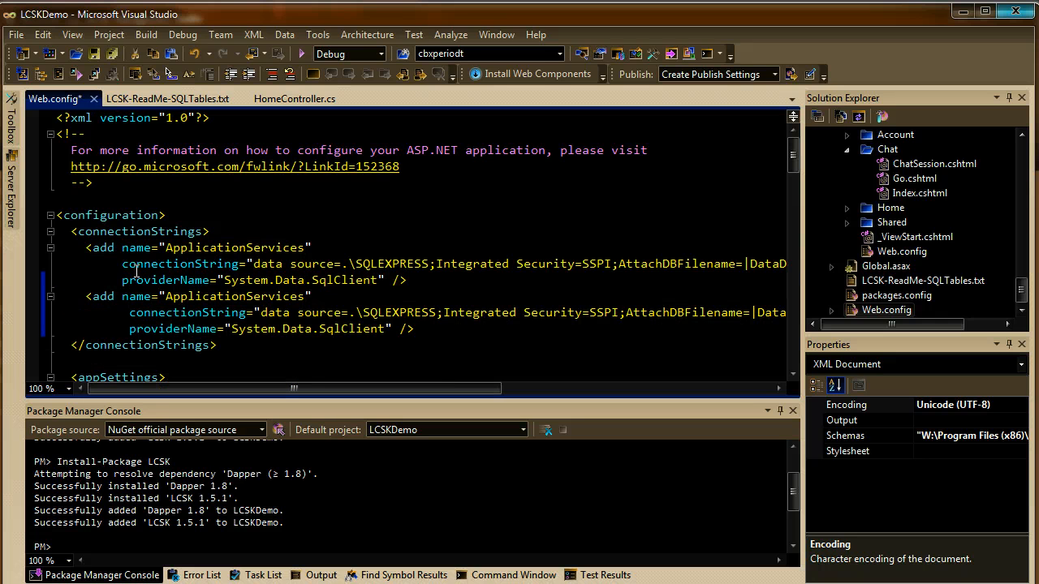
# - Rename the copied entry to LCSK, using DEVPC\SQLEXPRESS with Initial Catalog=test
pyautogui.write('LCSK"')
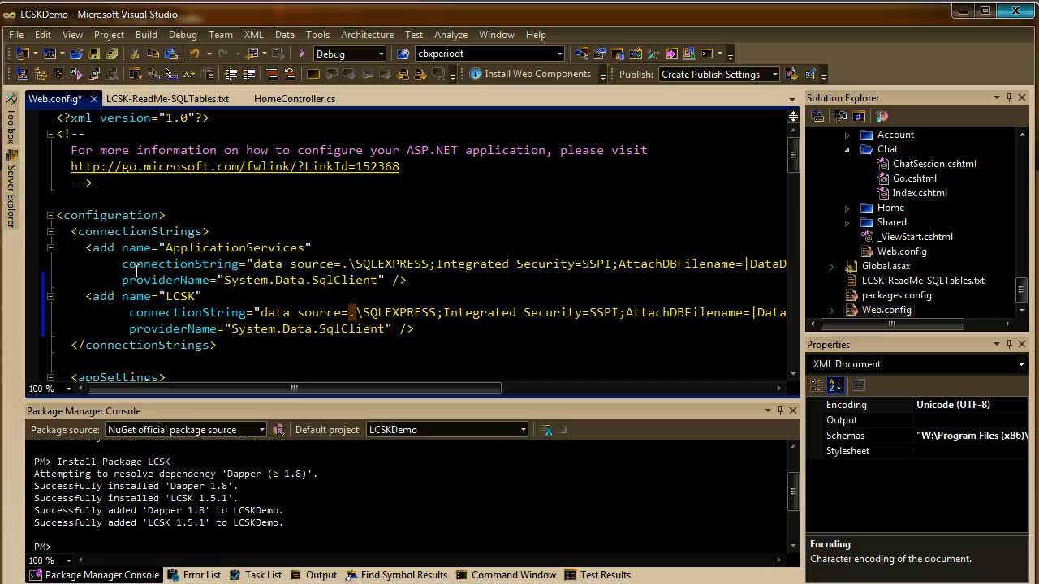
pyautogui.write('DEVPC')
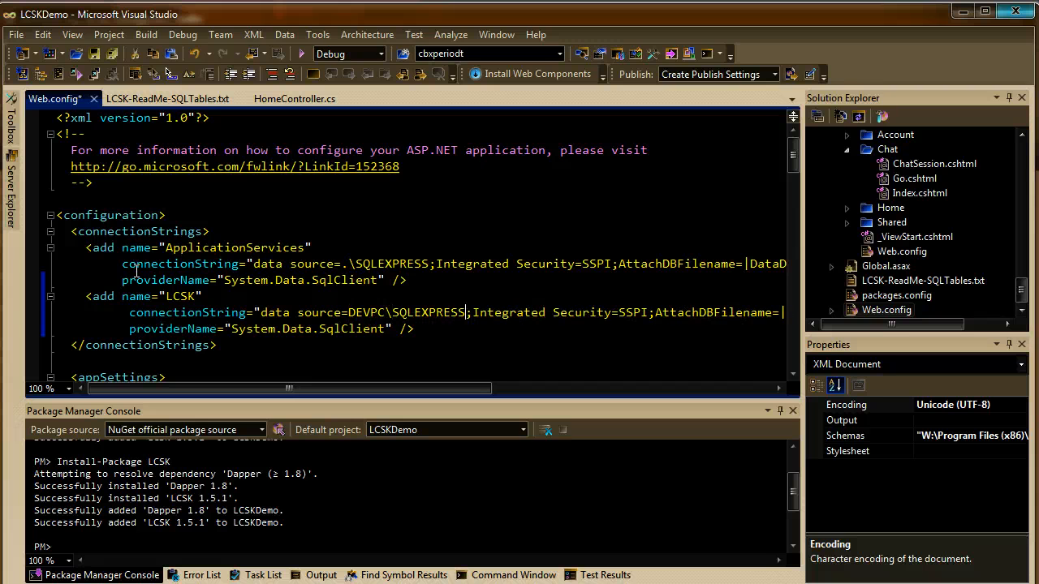
pyautogui.write('Iniot')
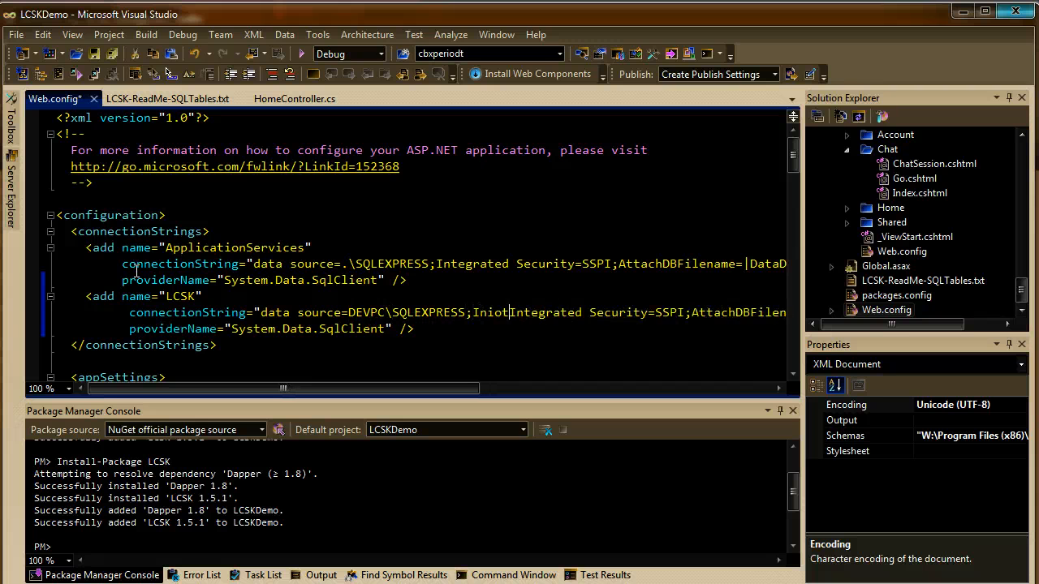
pyautogui.write('Initial')
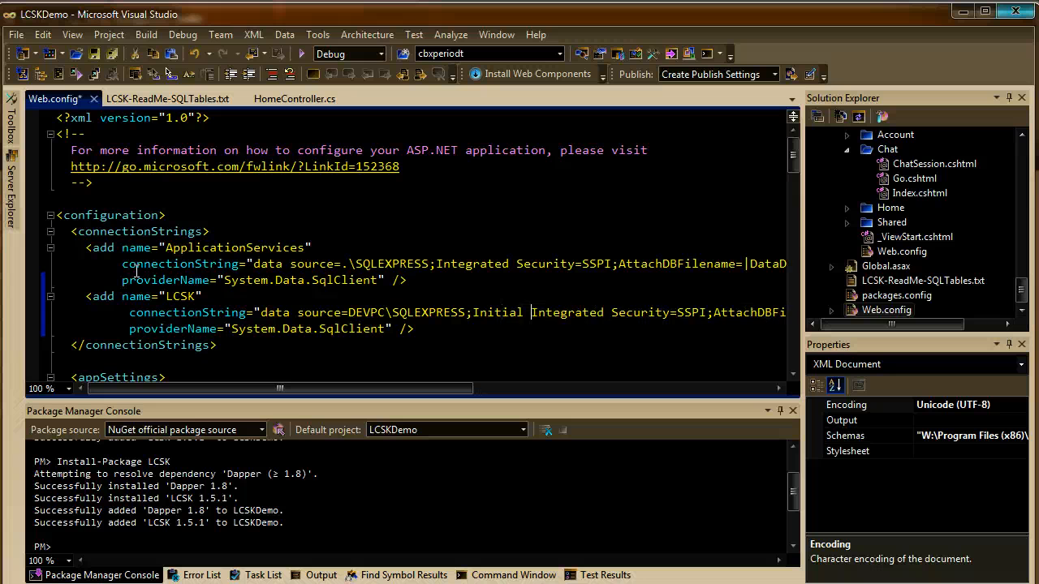
pyautogui.write('Catalog=')
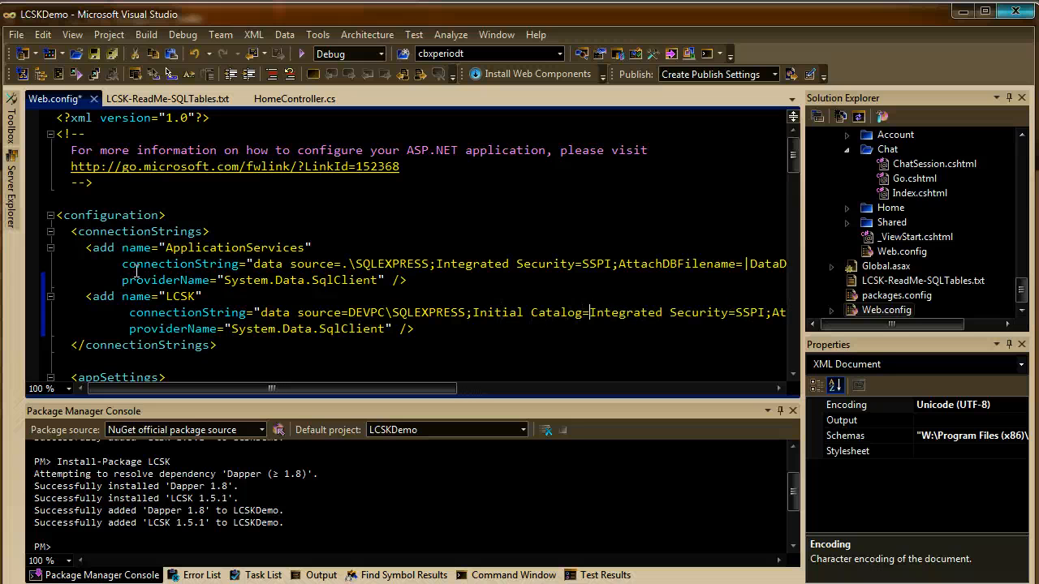
pyautogui.write('test;')
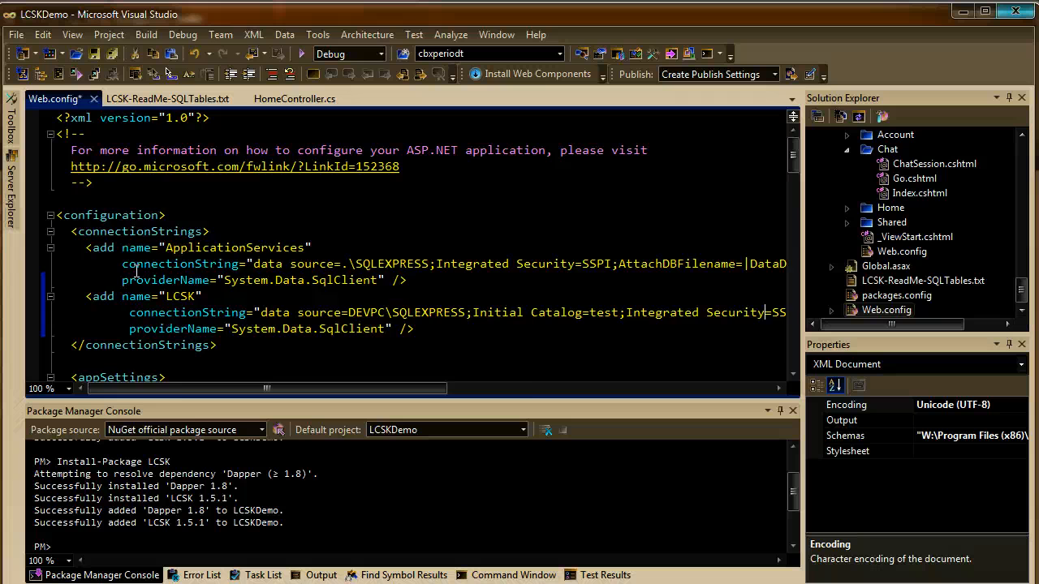
pyautogui.hscroll(3)
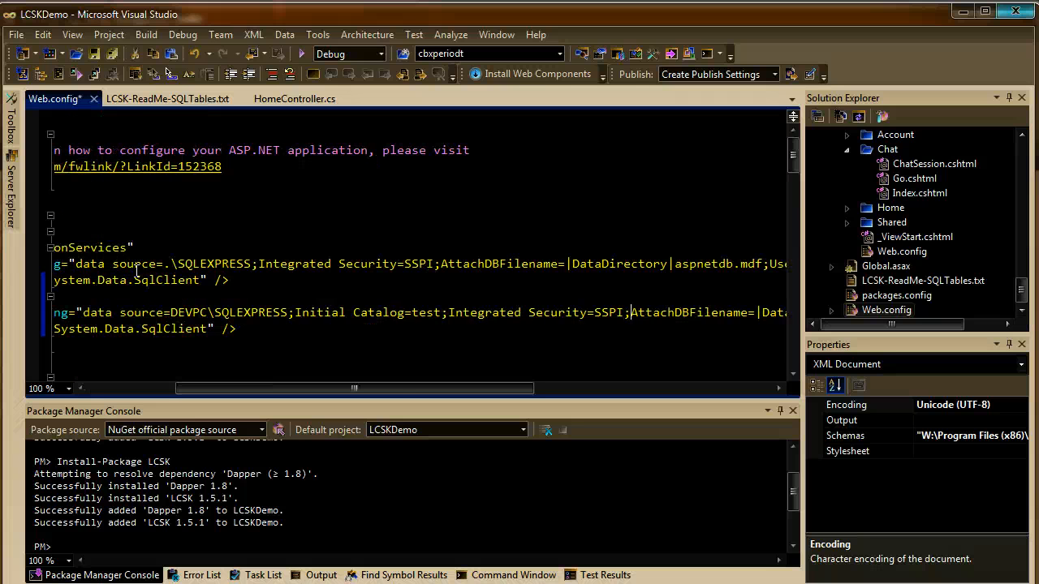
pyautogui.hscroll(3)
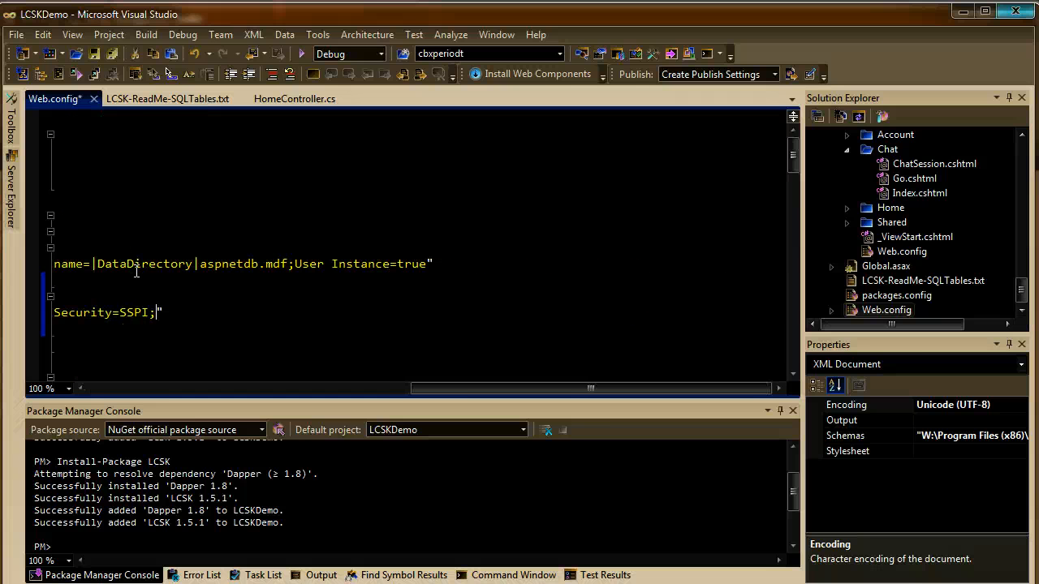
pyautogui.click(168, 99)
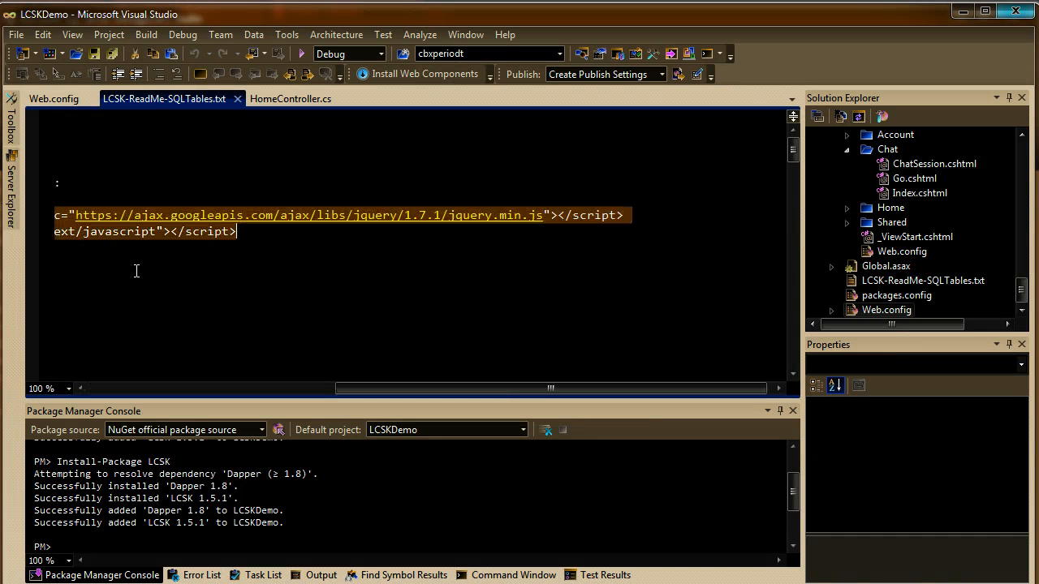
pyautogui.moveTo(390, 227)
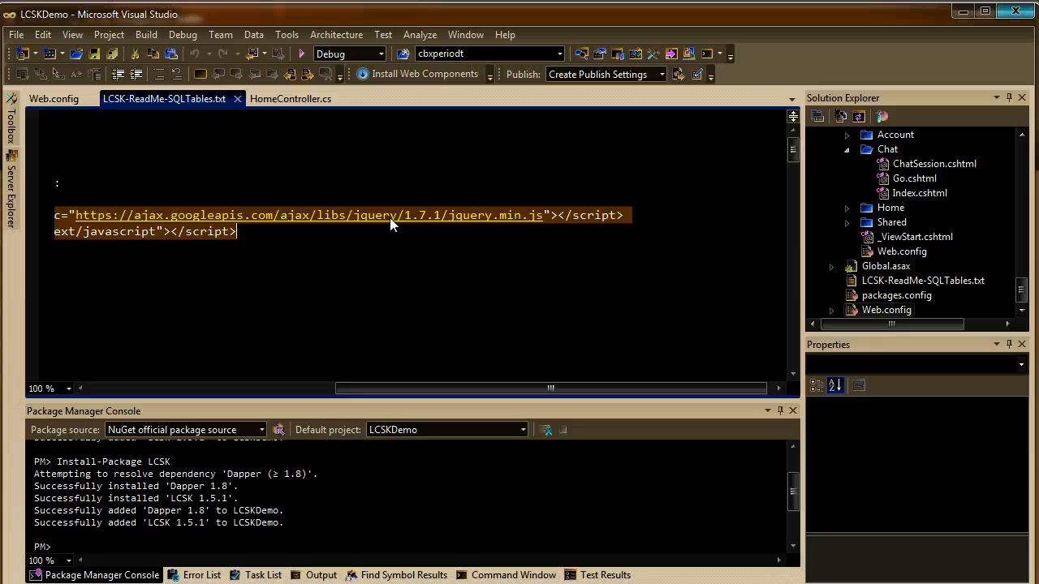
pyautogui.moveTo(954, 245)
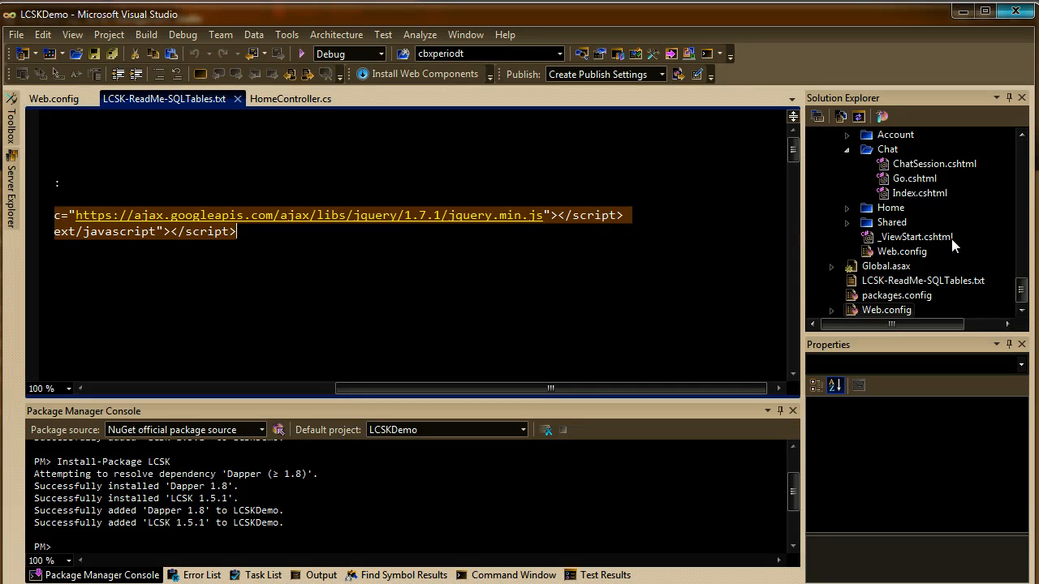
pyautogui.moveTo(893, 235)
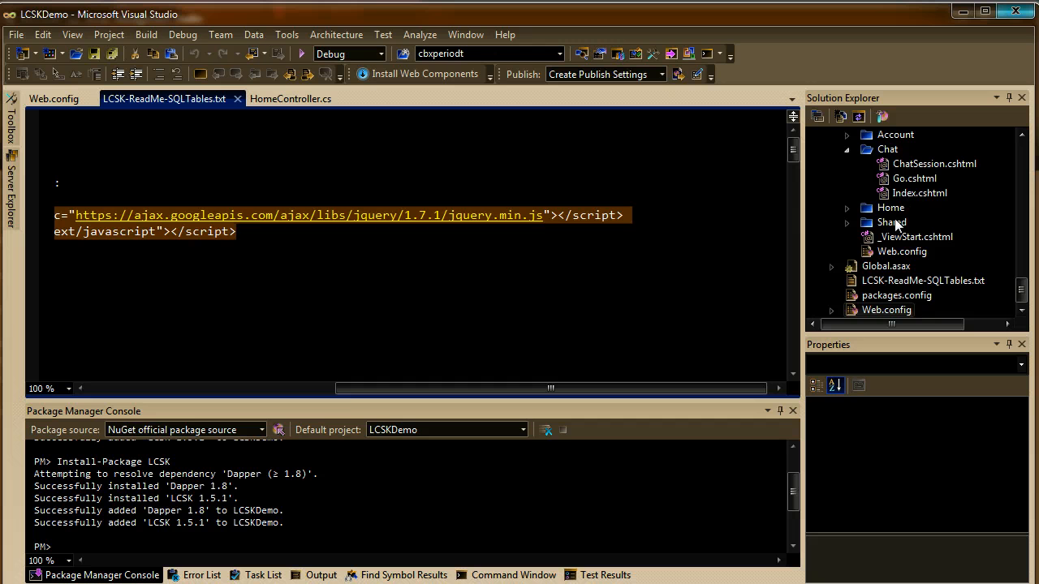
# - Add jQuery and chat.js references to _Layout.cshtml, then copy the readme's SQL table scripts
pyautogui.click(846, 222)
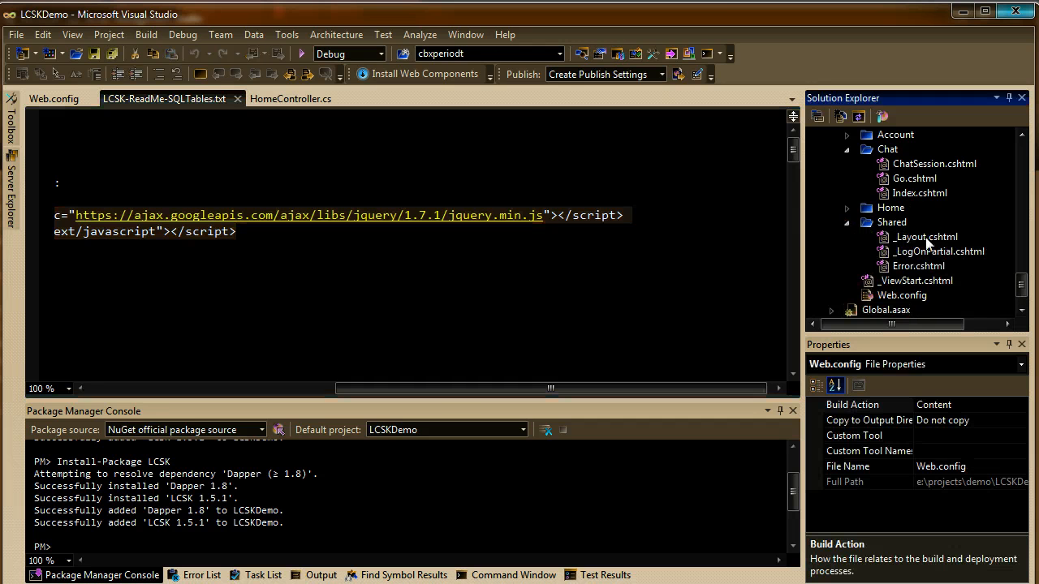
pyautogui.doubleClick(925, 236)
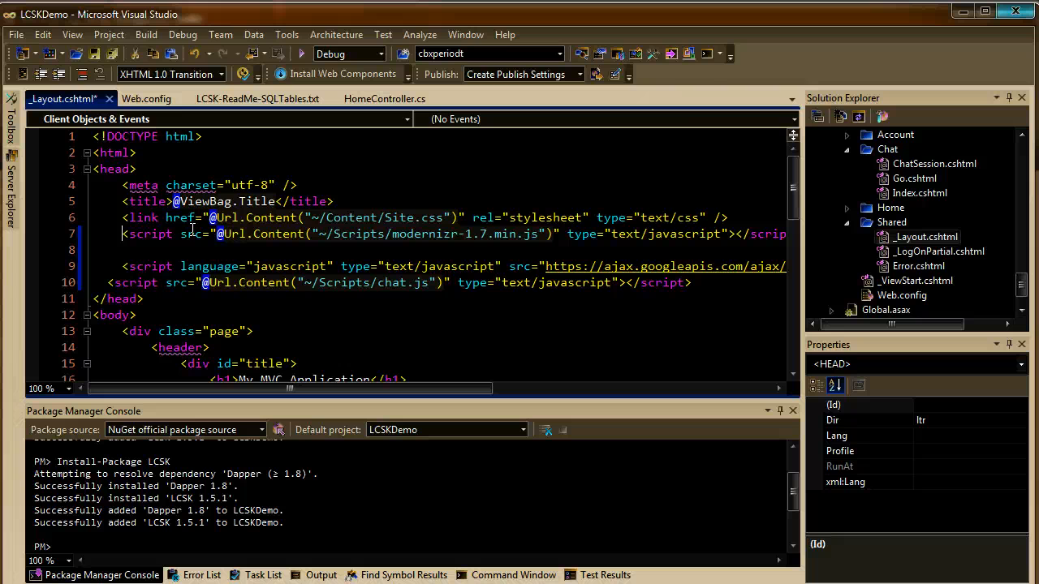
pyautogui.click(256, 98)
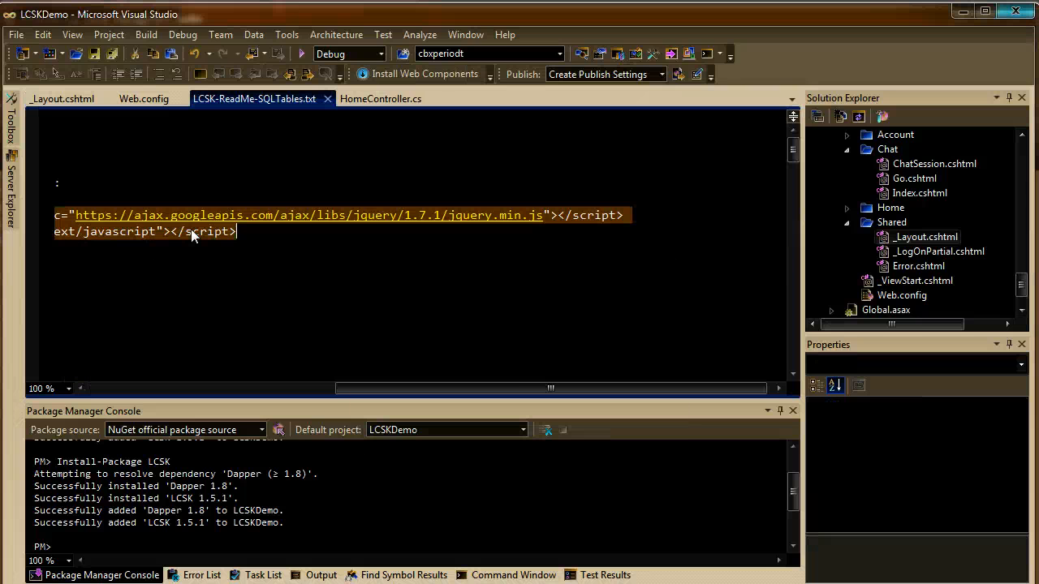
pyautogui.scroll(3)
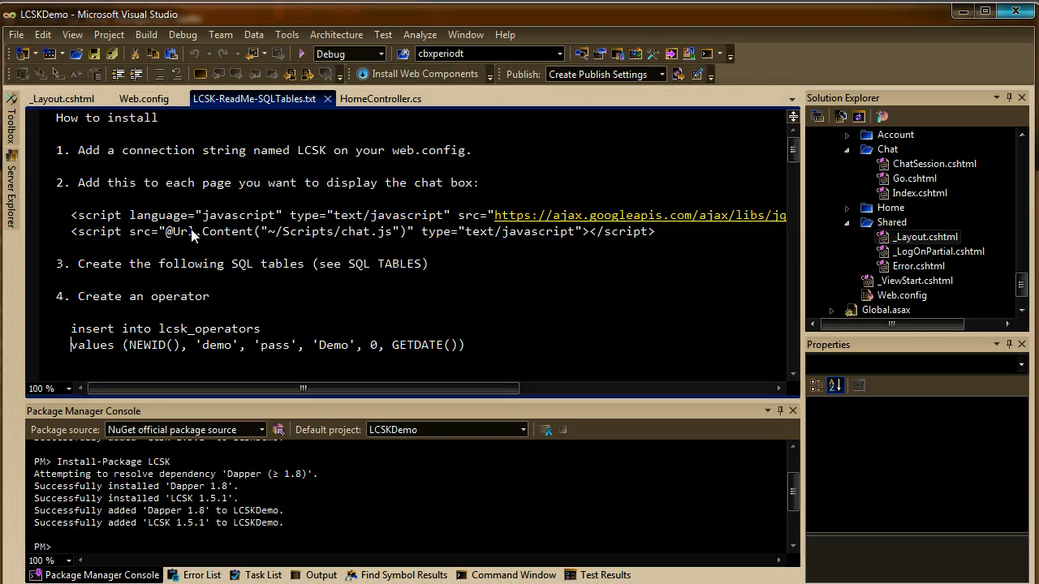
pyautogui.scroll(-3)
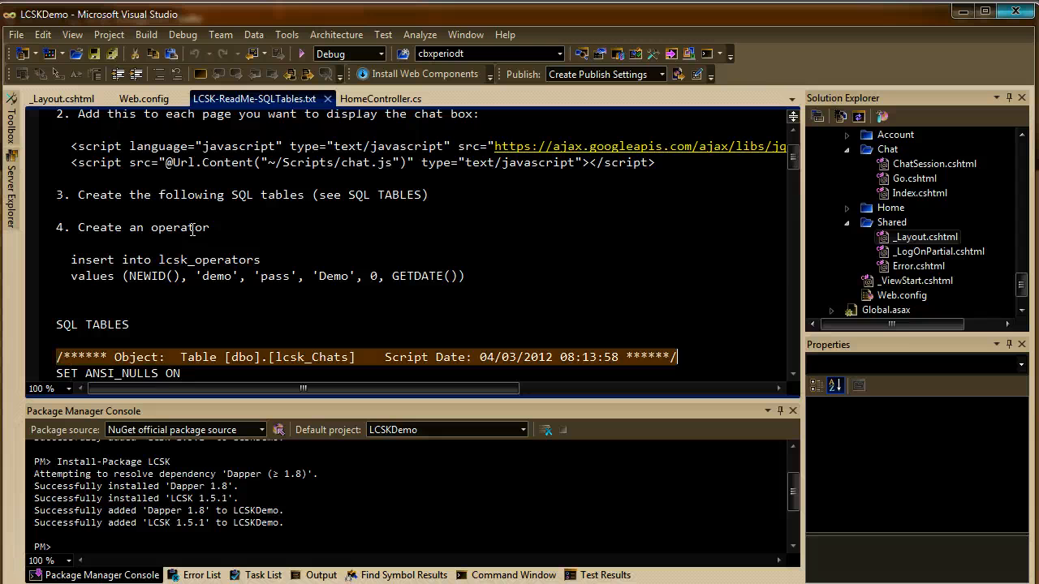
pyautogui.scroll(-3)
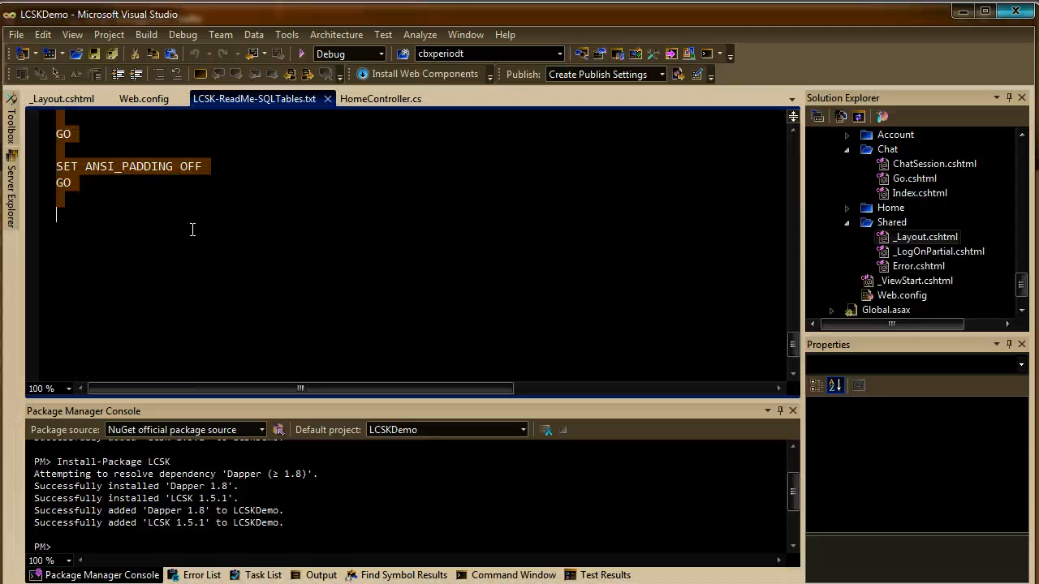
pyautogui.press('alt+tab')
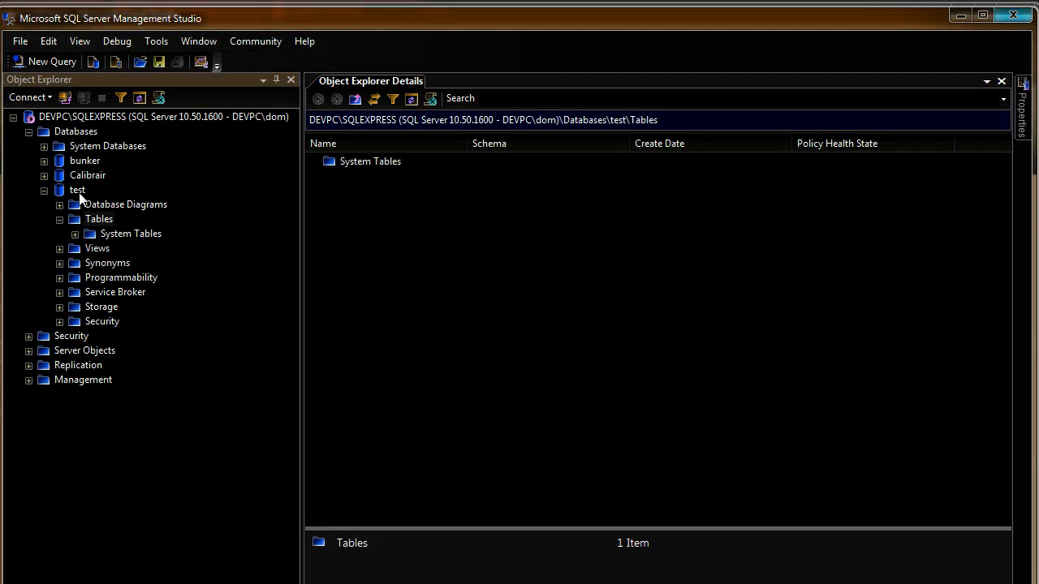
# - Open a blank query window on the test database in SSMS
pyautogui.click(42, 60)
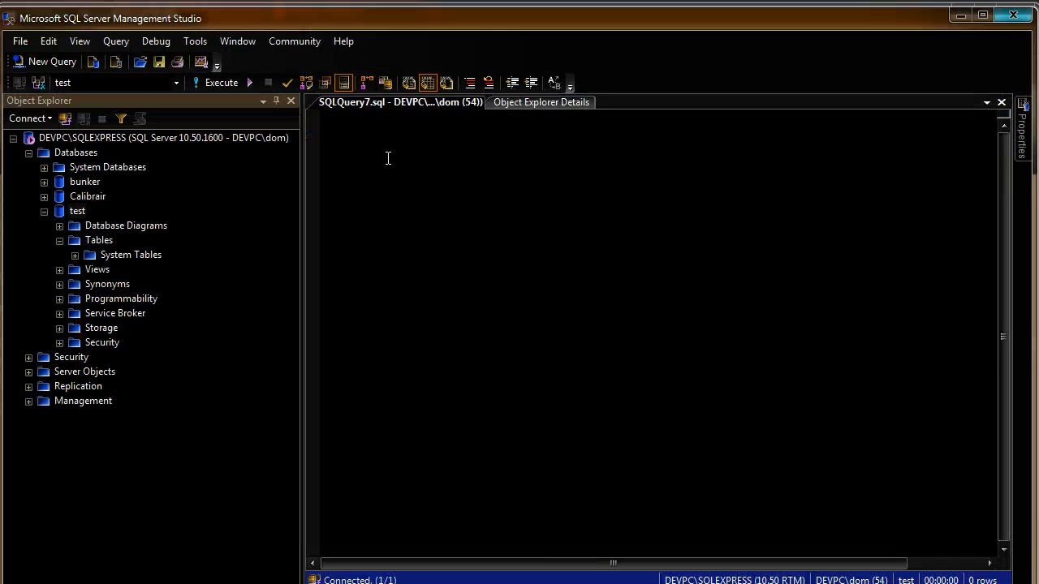
pyautogui.click(220, 82)
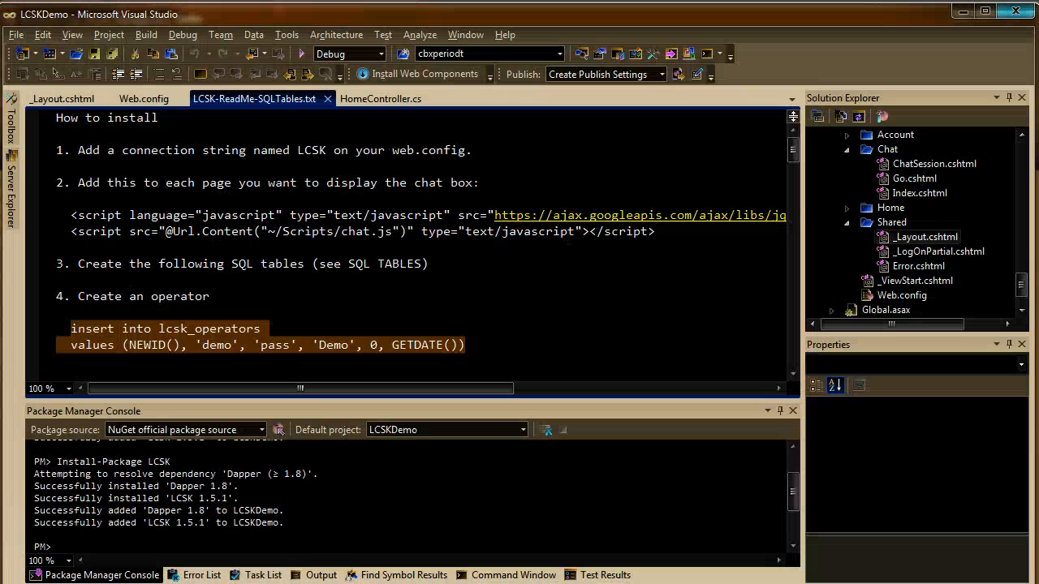
# - Clear the readme selection and start debugging the LCSKDemo site
pyautogui.click(134, 199)
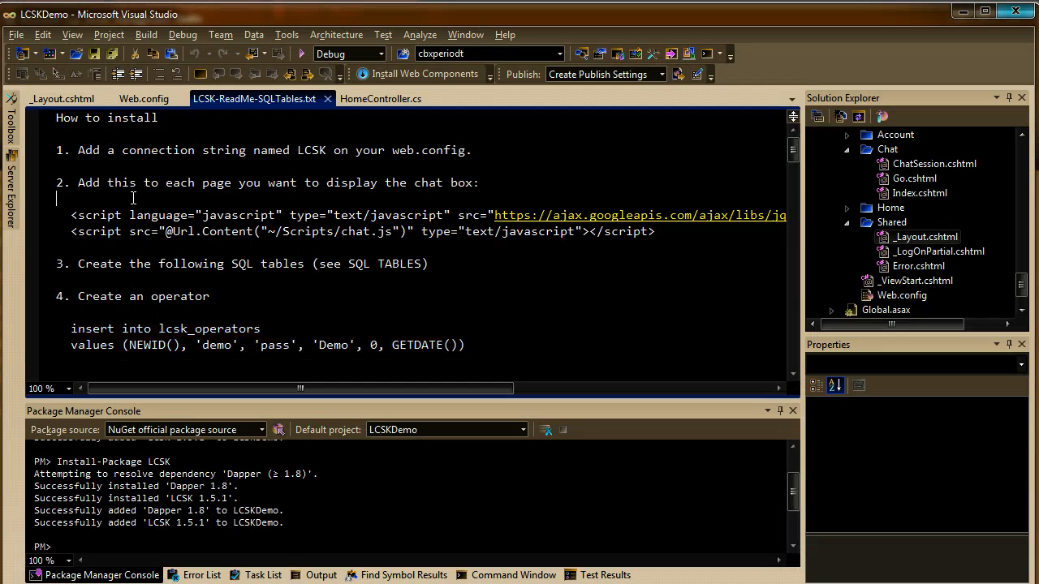
pyautogui.click(301, 54)
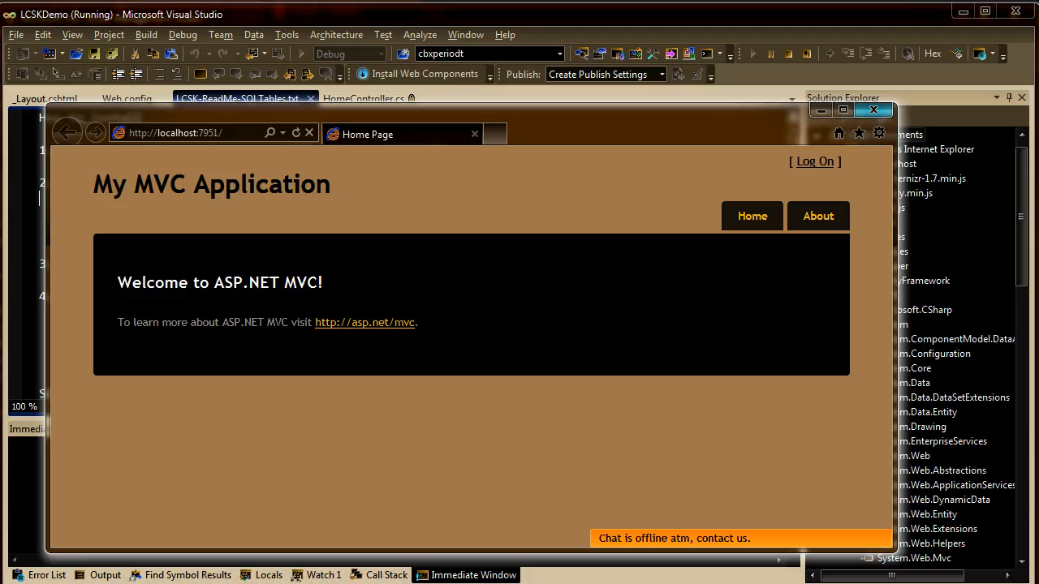
pyautogui.moveTo(666, 509)
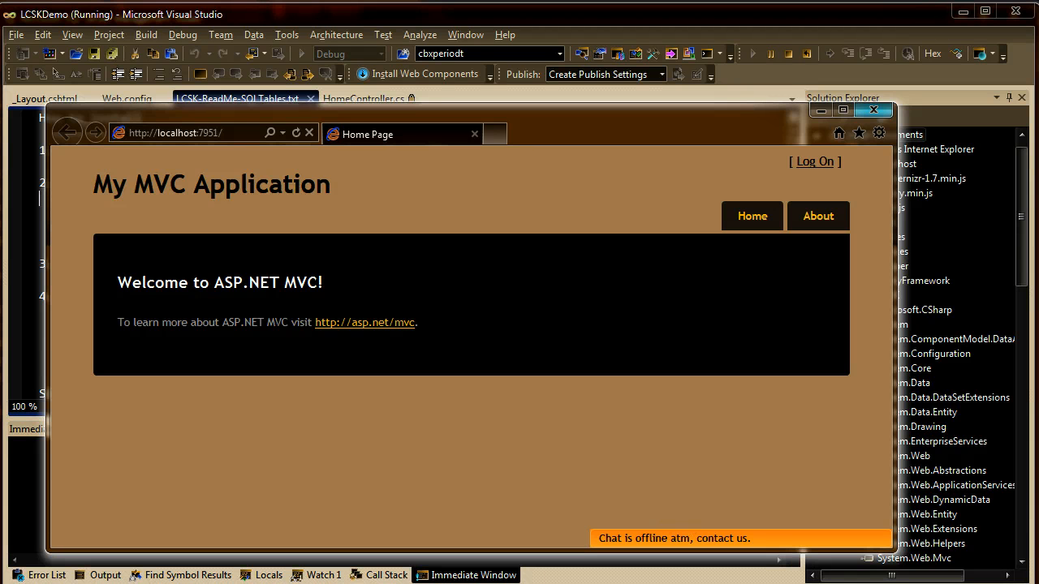
# - Expand the 'Chat is offline' bar to reveal the contact form, then collapse it
pyautogui.click(673, 538)
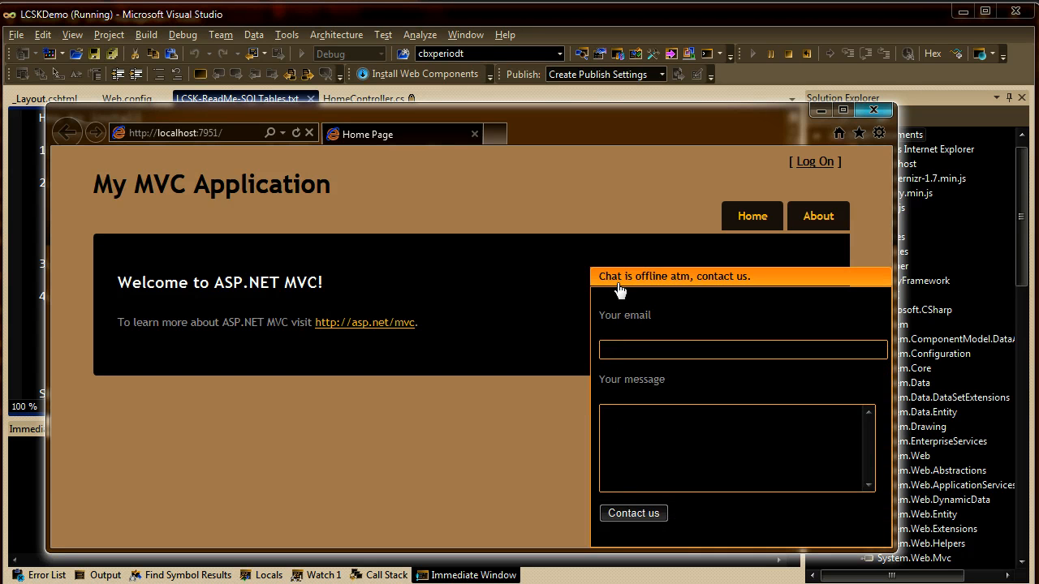
pyautogui.click(673, 276)
pyautogui.write('chat')
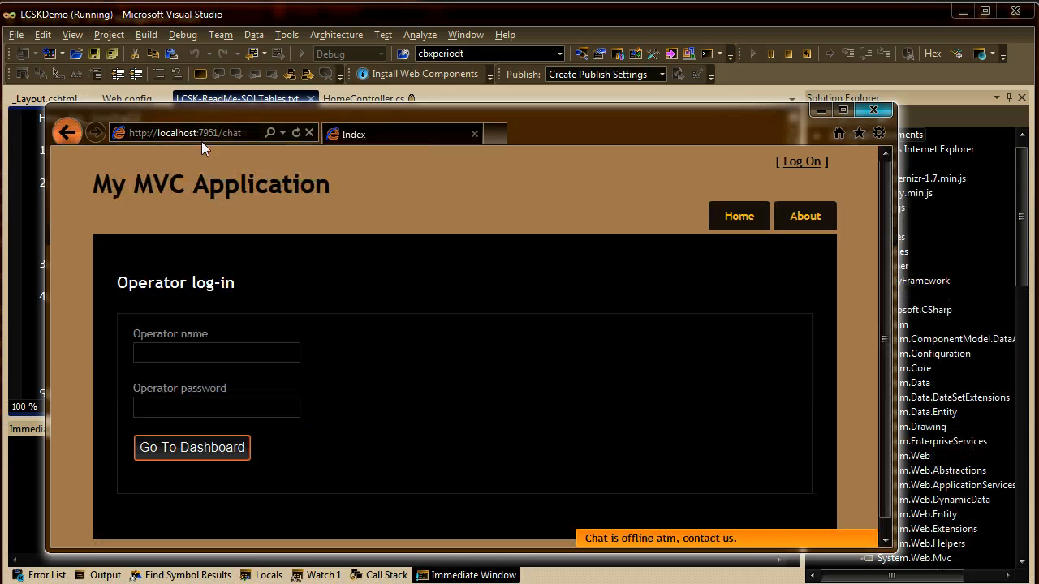
# - Sign in as the demo operator, switch status to online, and open the chat box
pyautogui.click(216, 353)
pyautogui.write('demo')
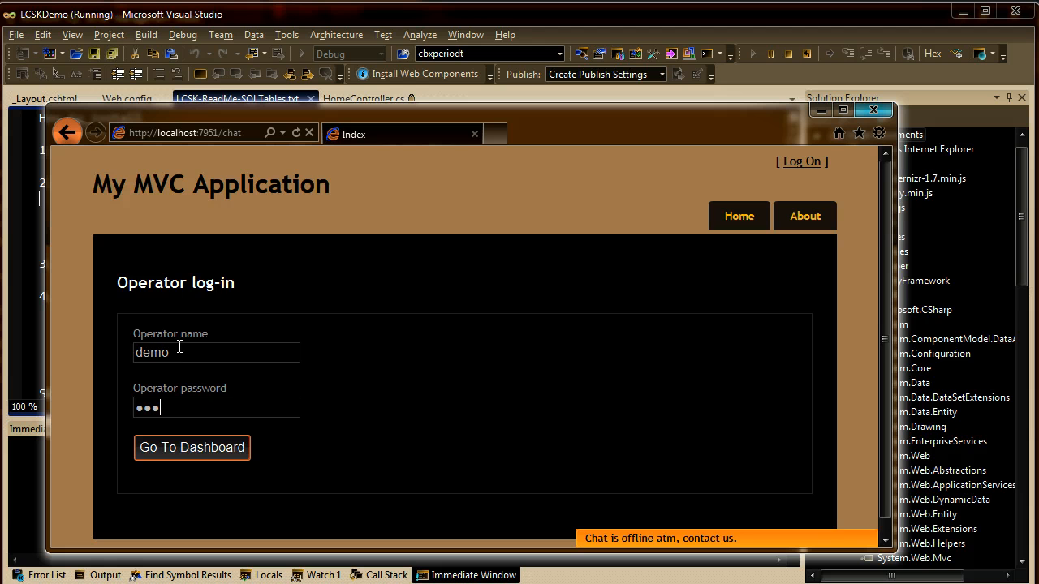
pyautogui.click(192, 448)
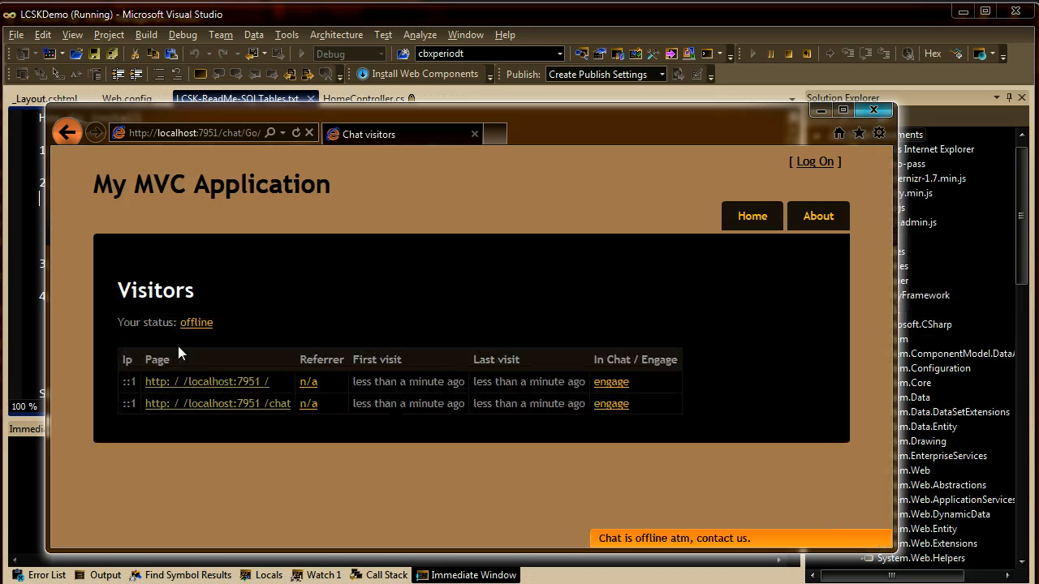
pyautogui.moveTo(235, 405)
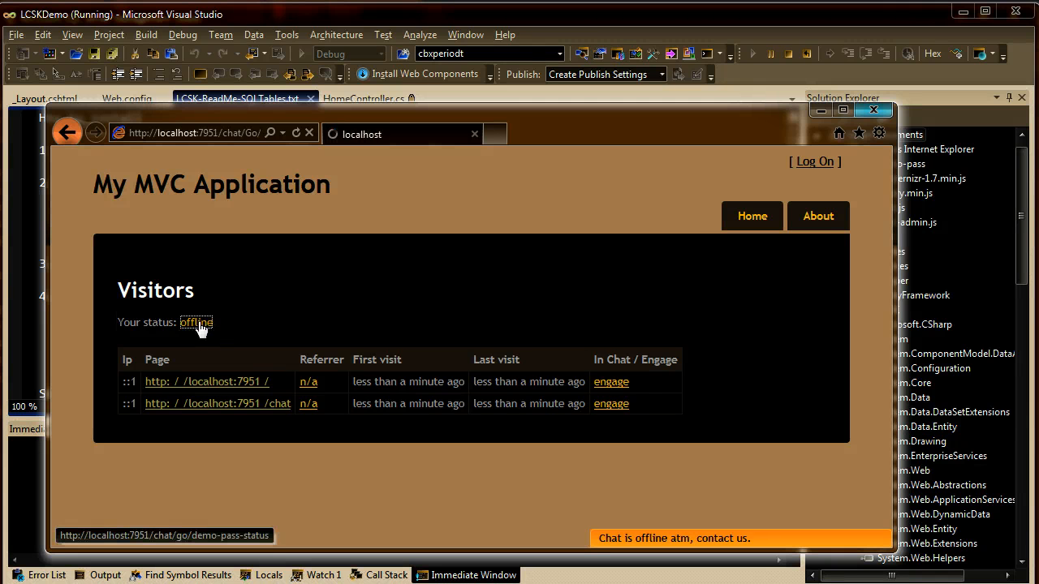
pyautogui.click(195, 322)
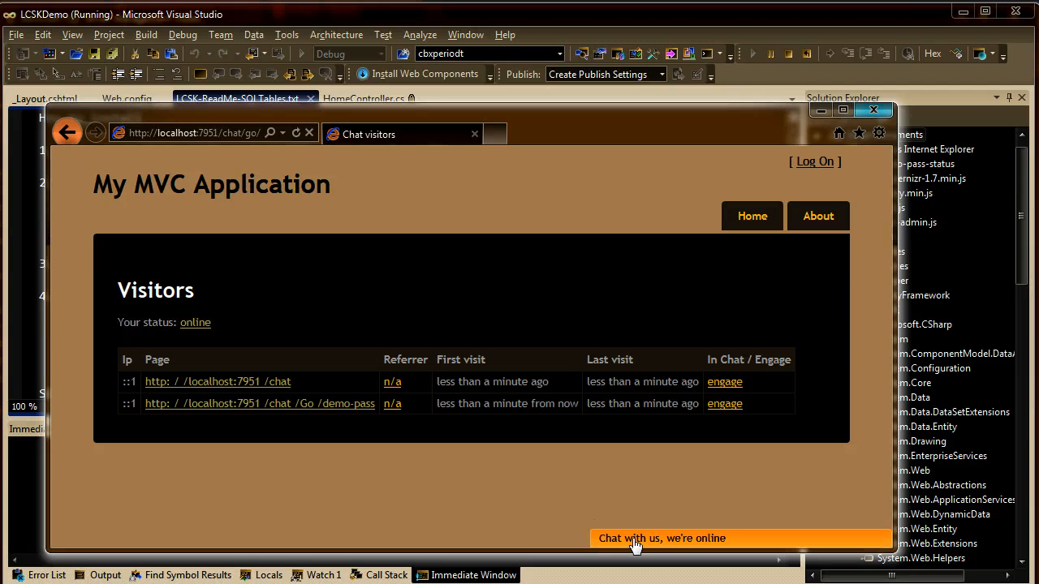
pyautogui.moveTo(646, 542)
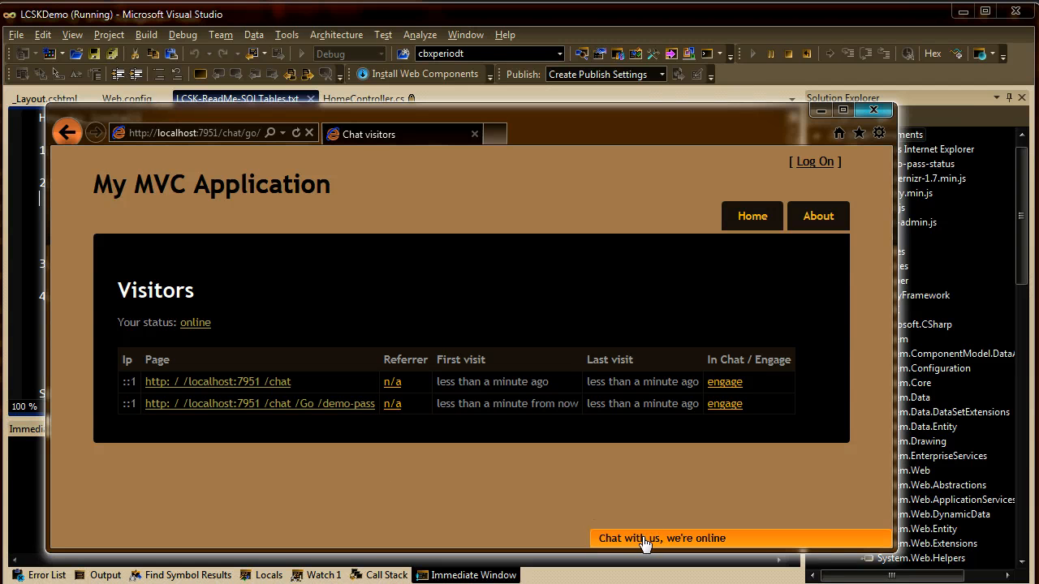
pyautogui.click(659, 538)
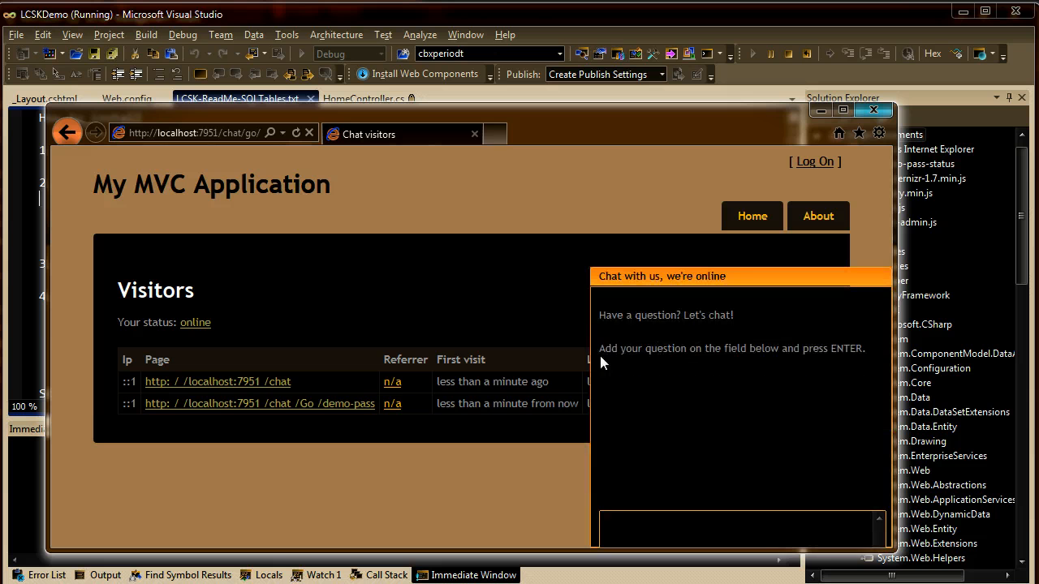
pyautogui.moveTo(639, 482)
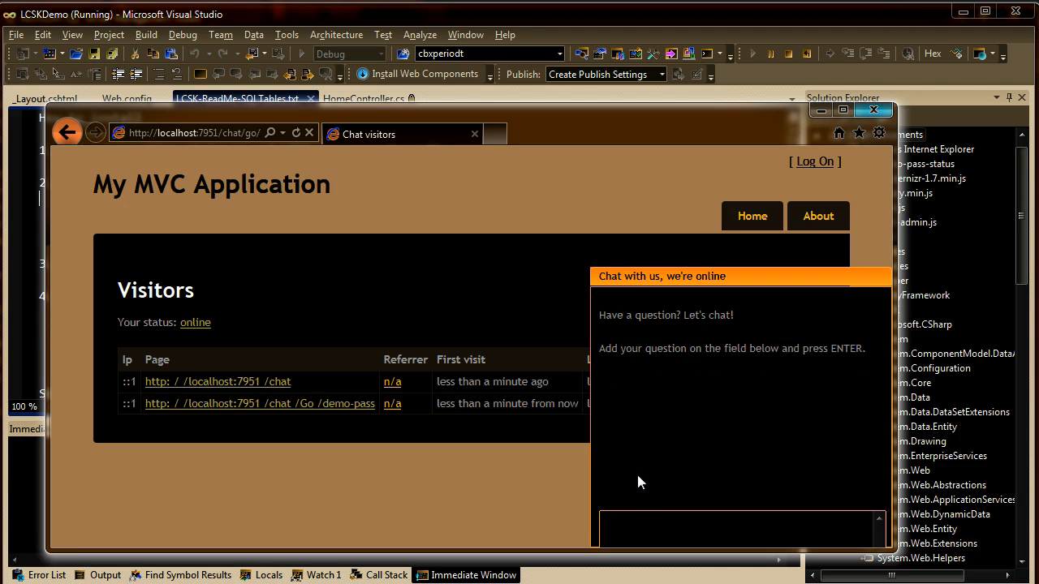